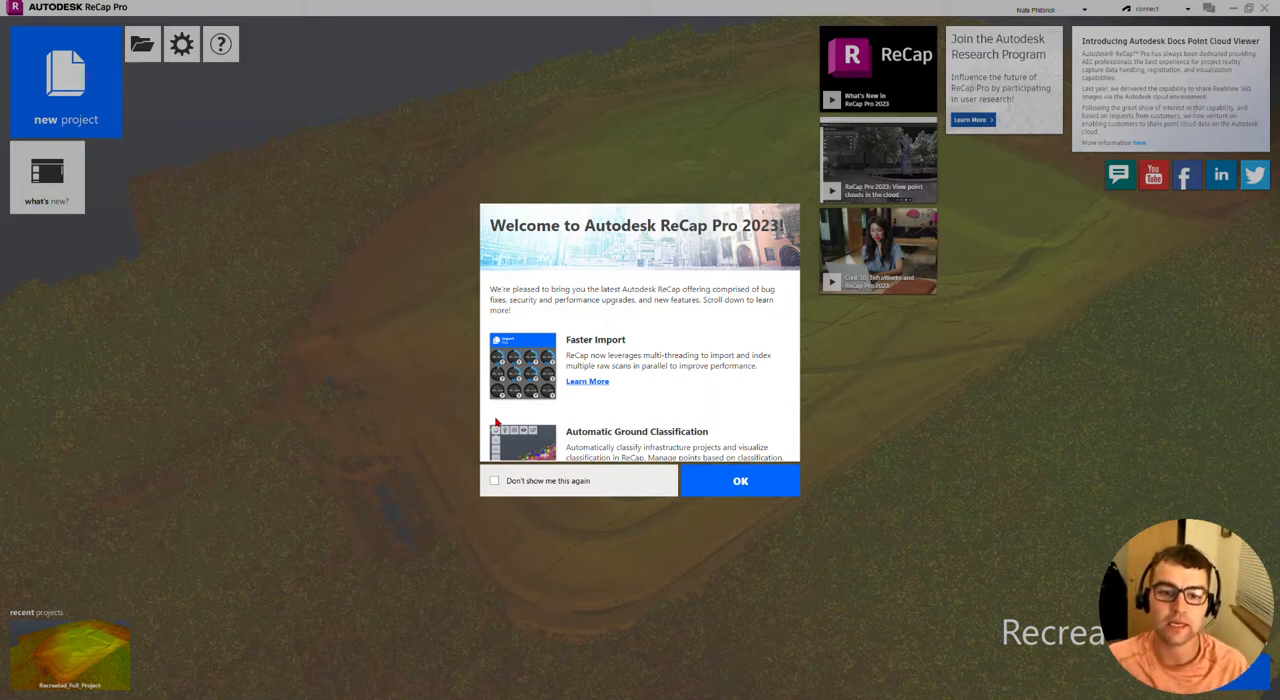
mouse_move(520, 320)
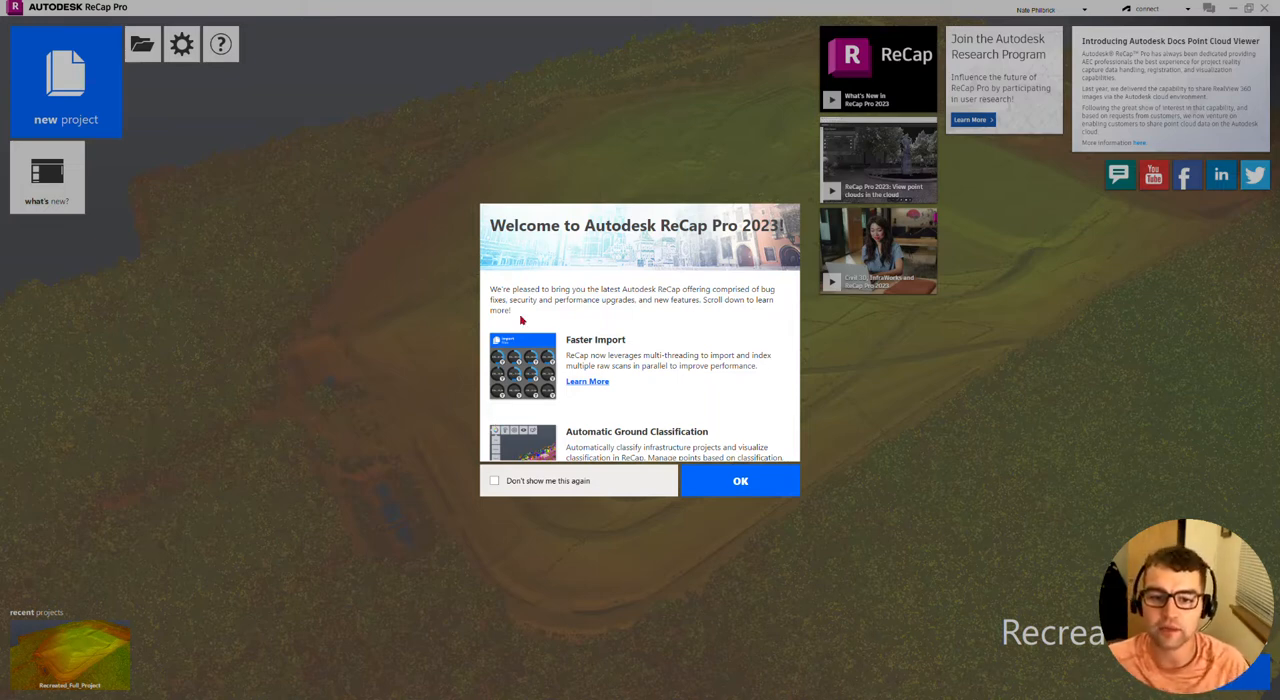
mouse_move(578, 375)
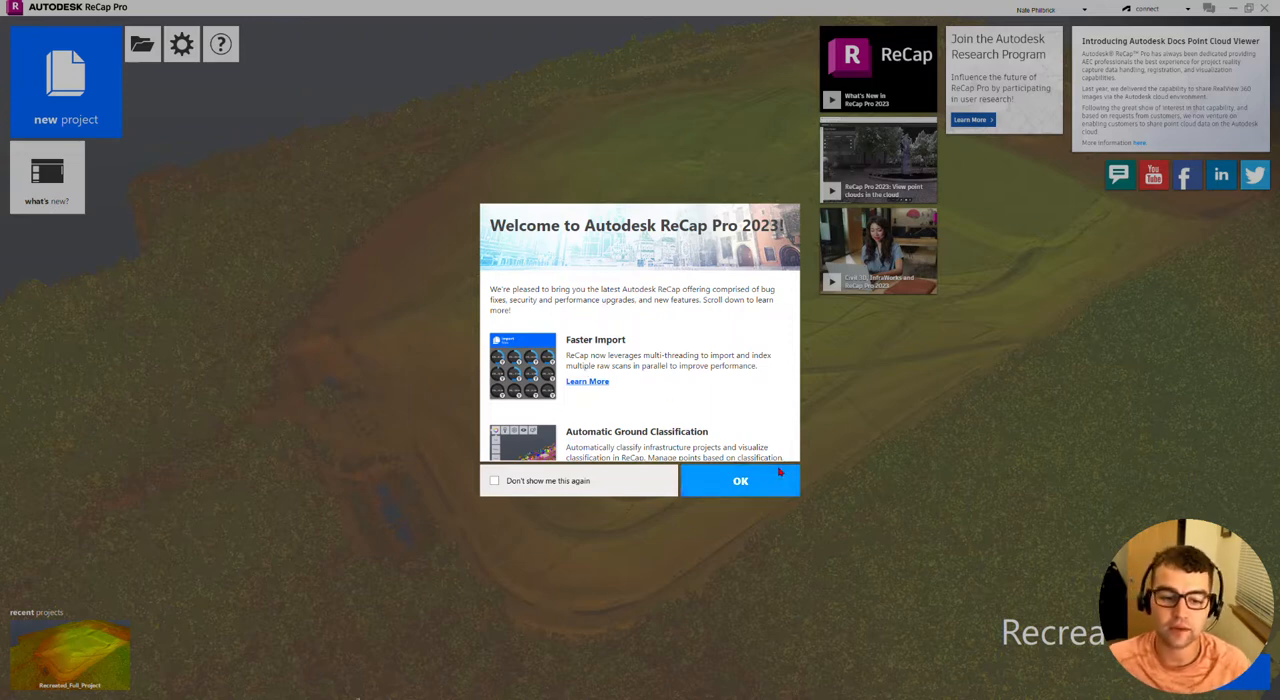
Step: Create a new Import Point Cloud project named 'Vid' in Downloads
left_click(740, 481)
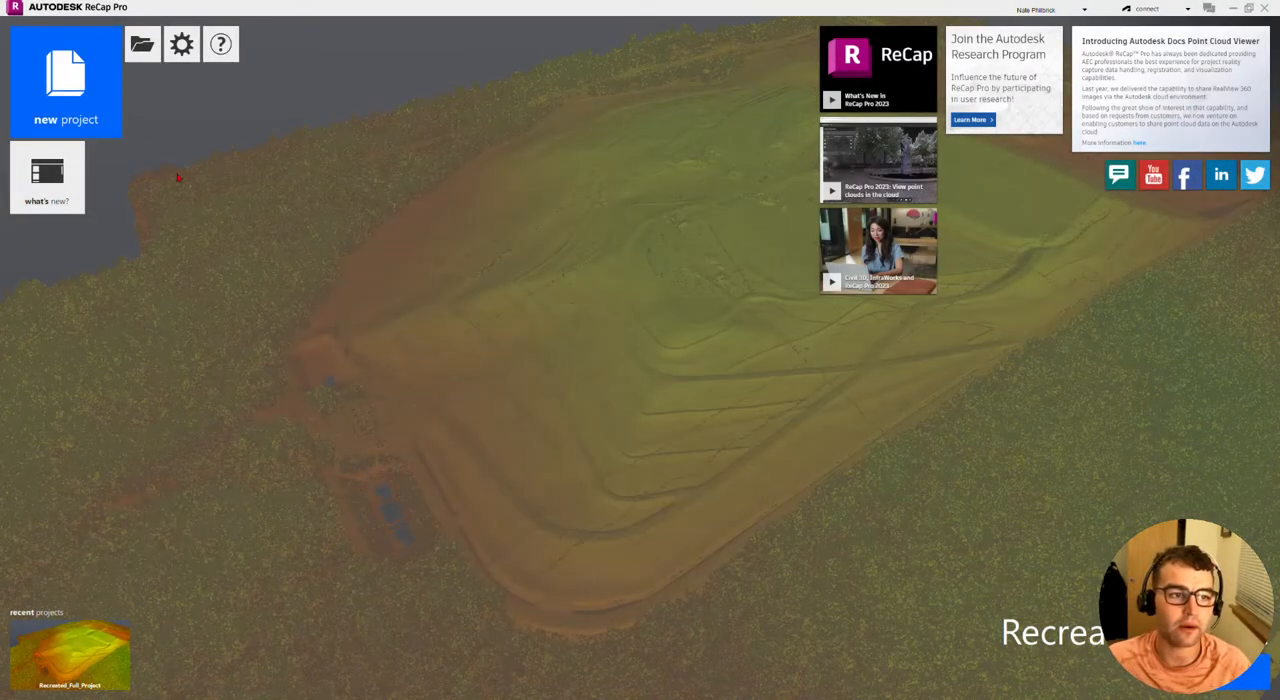
left_click(66, 80)
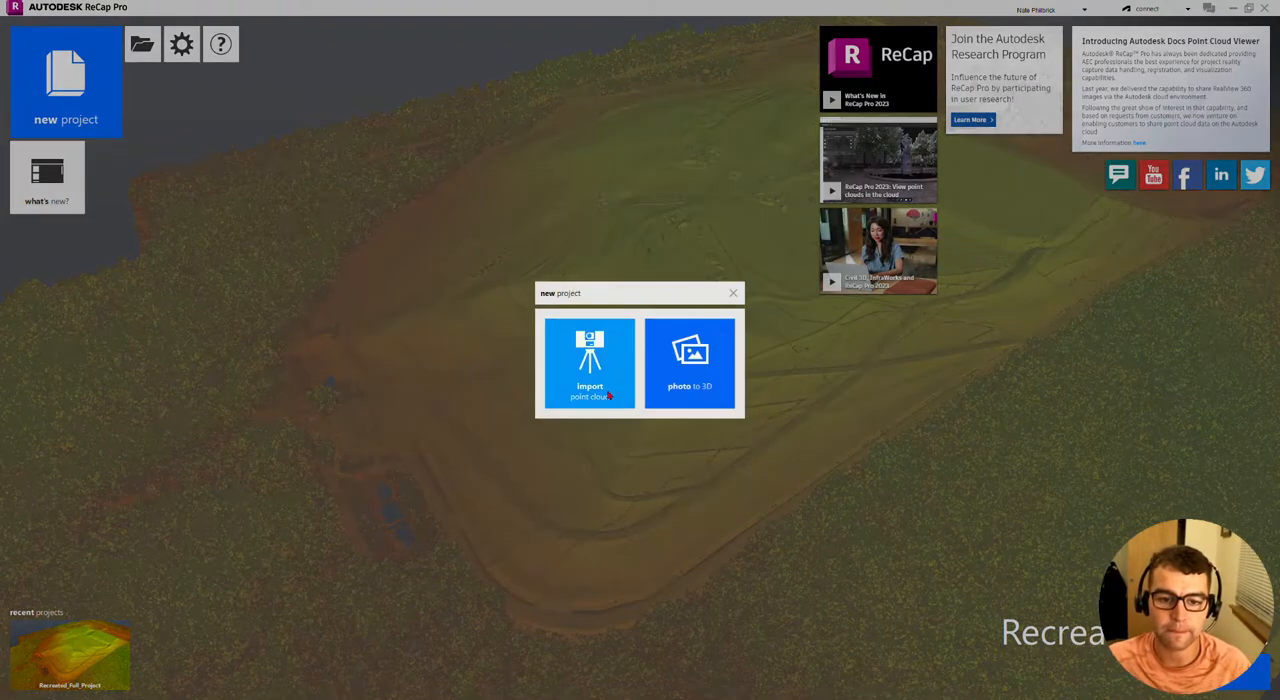
left_click(589, 362)
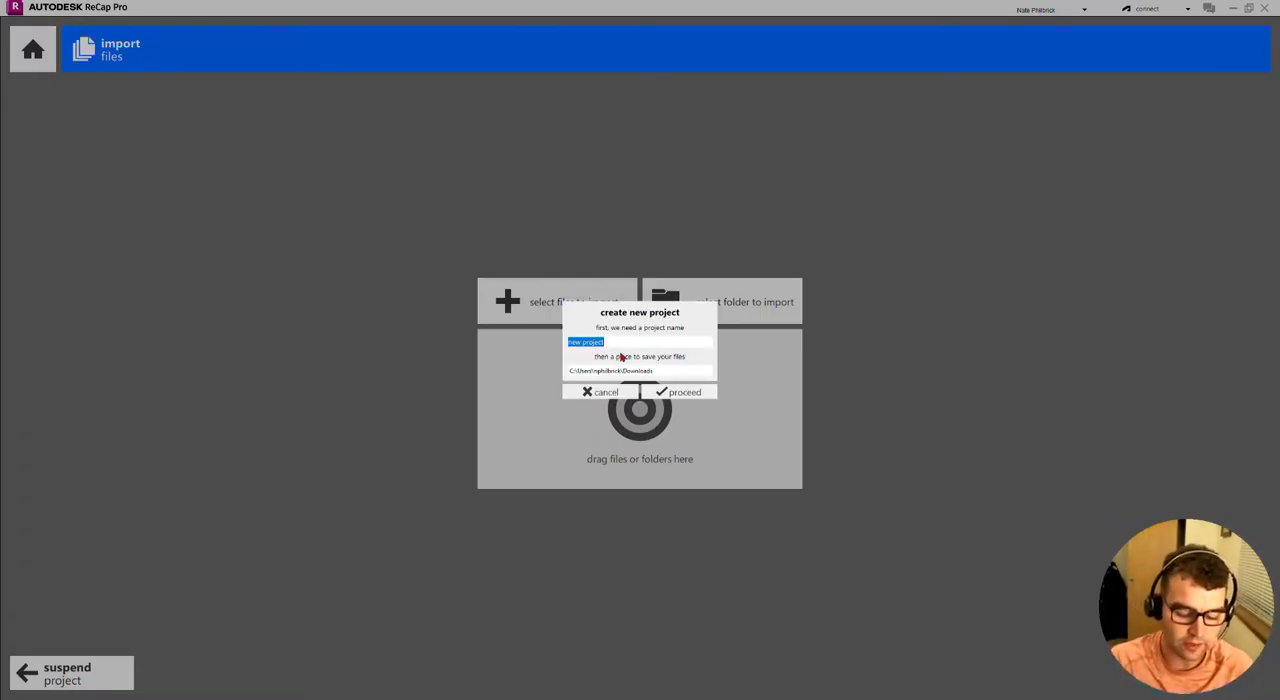
type("Vid")
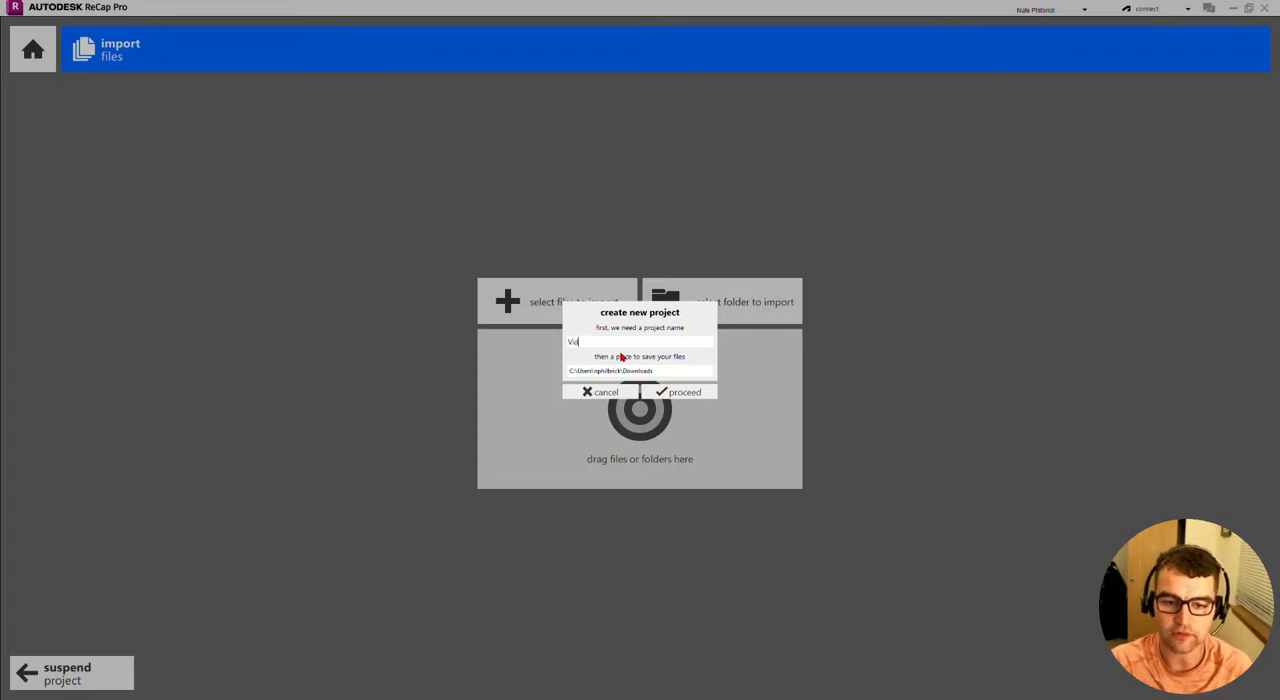
left_click(680, 391)
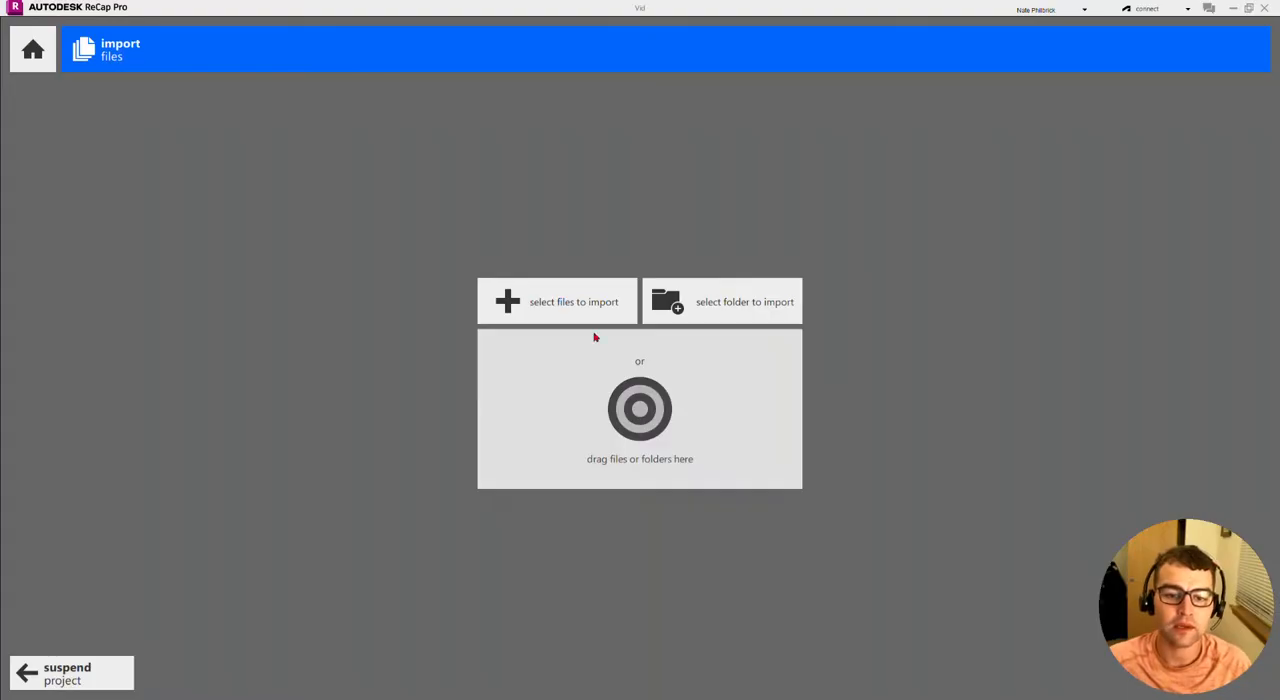
Step: Select Class, Class2, Class3 and Class4 .e57 scans from Downloads for import
left_click(557, 301)
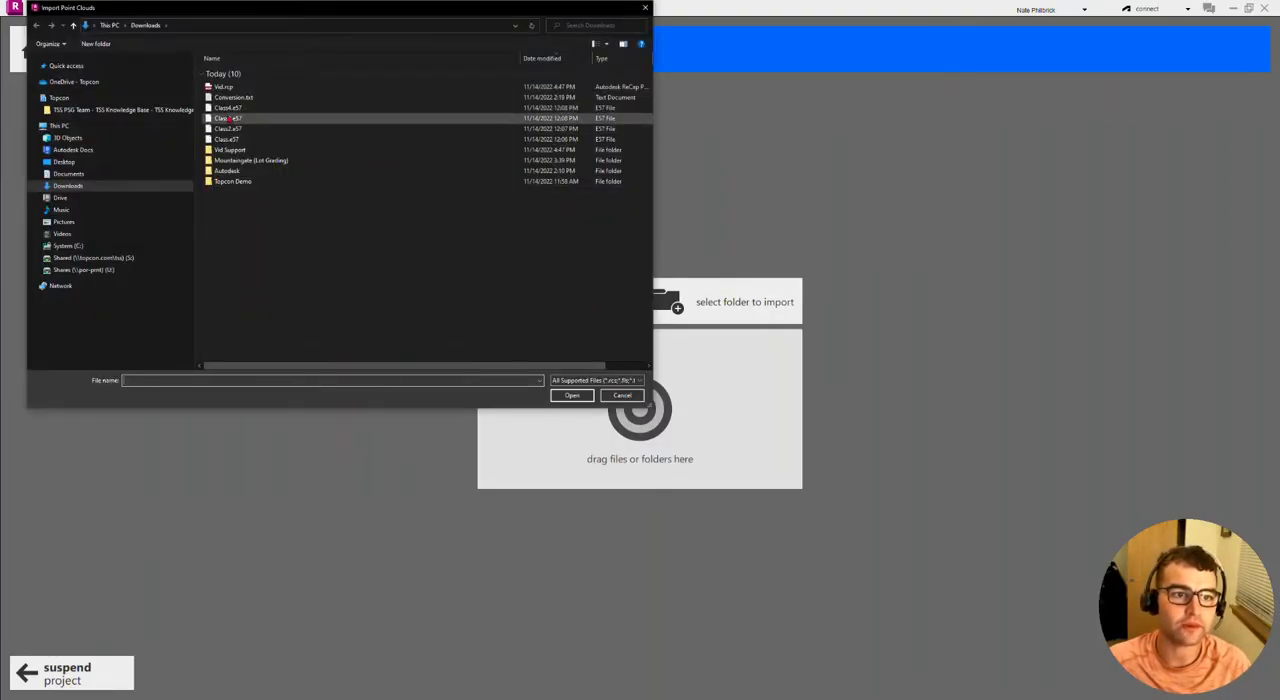
left_click(227, 139)
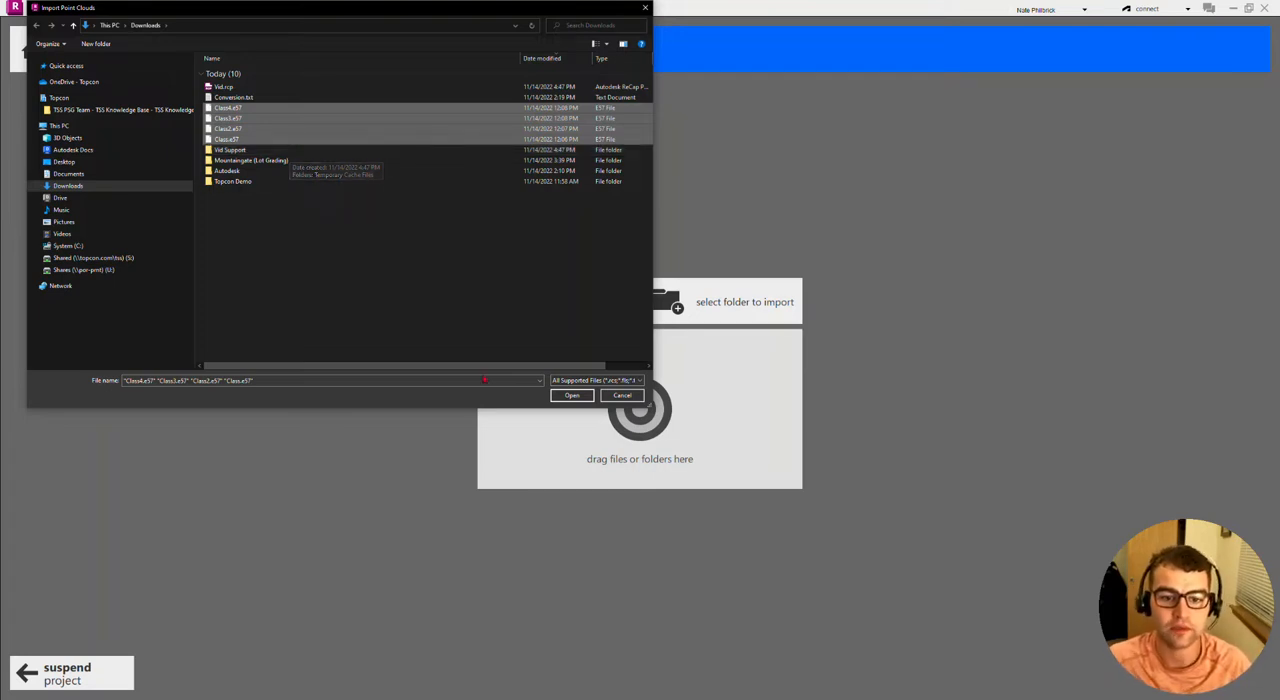
left_click(571, 394)
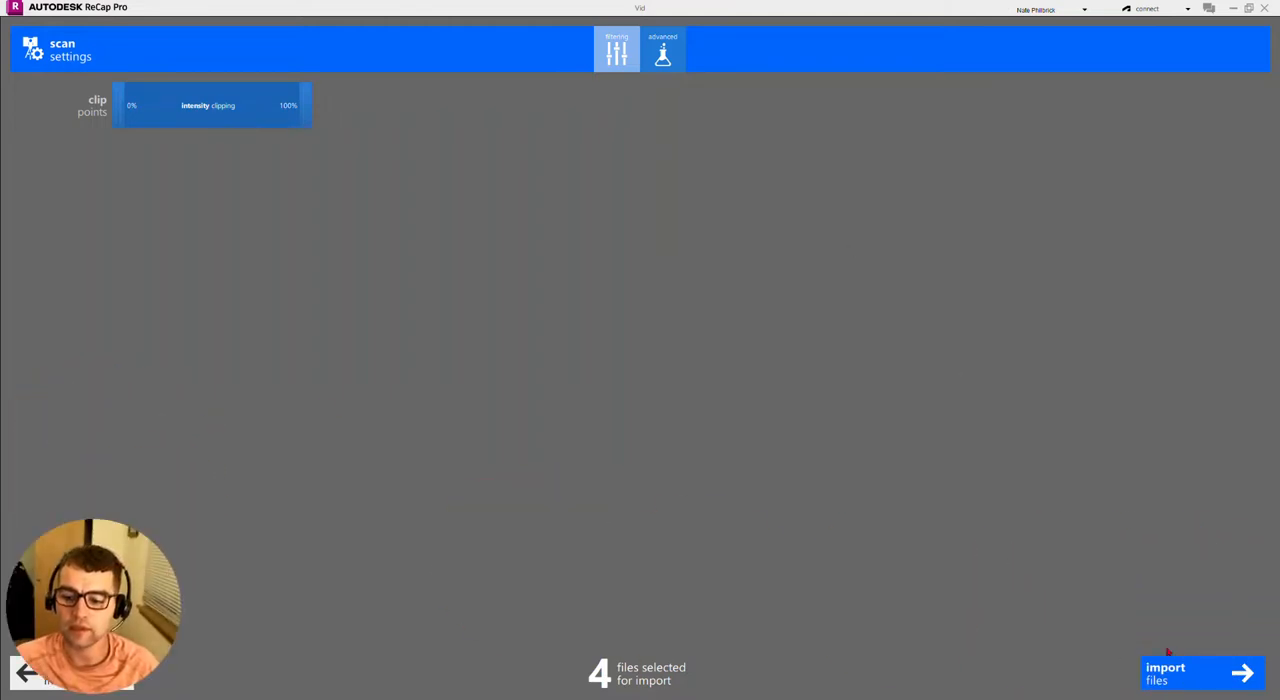
Step: Accept the scan settings and start importing the four E57 scans
left_click(1200, 673)
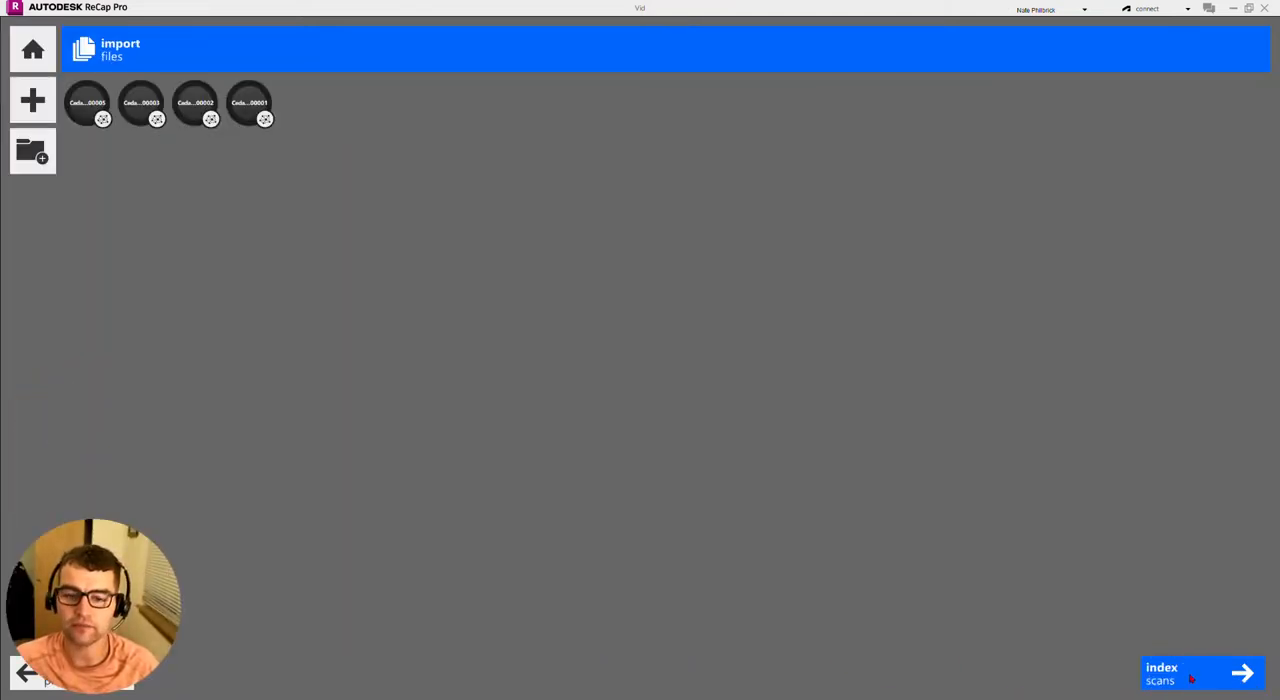
left_click(141, 102)
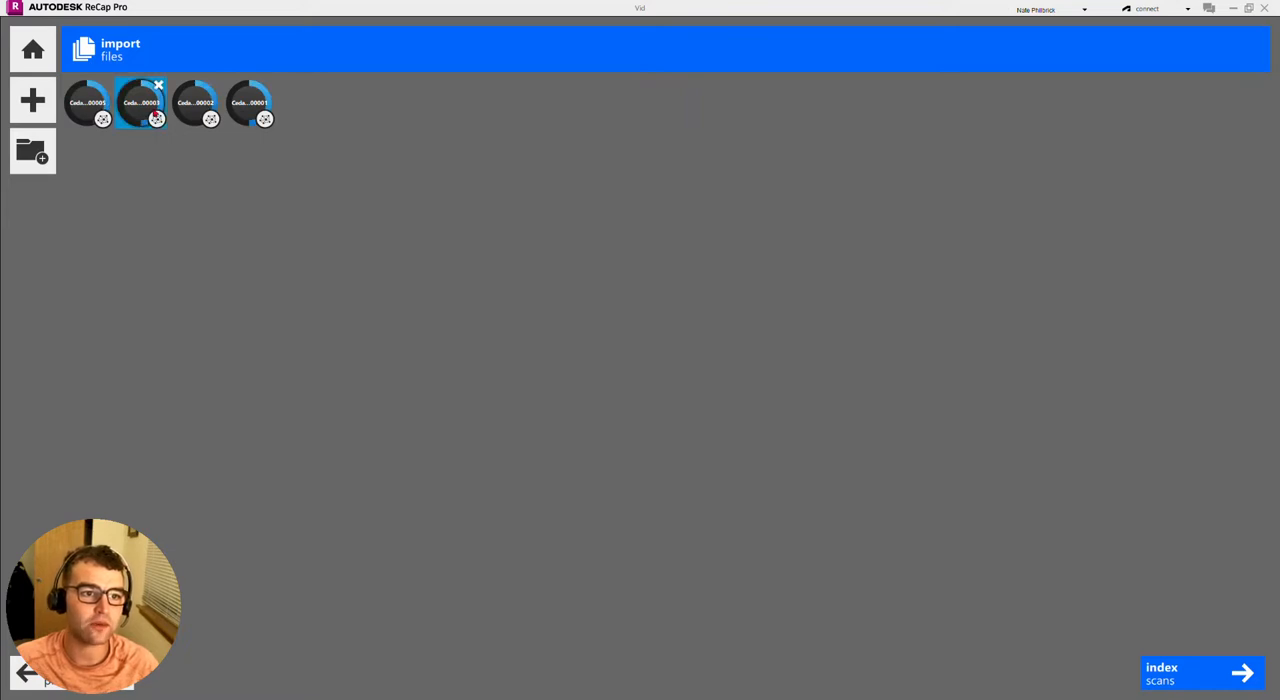
left_click(196, 102)
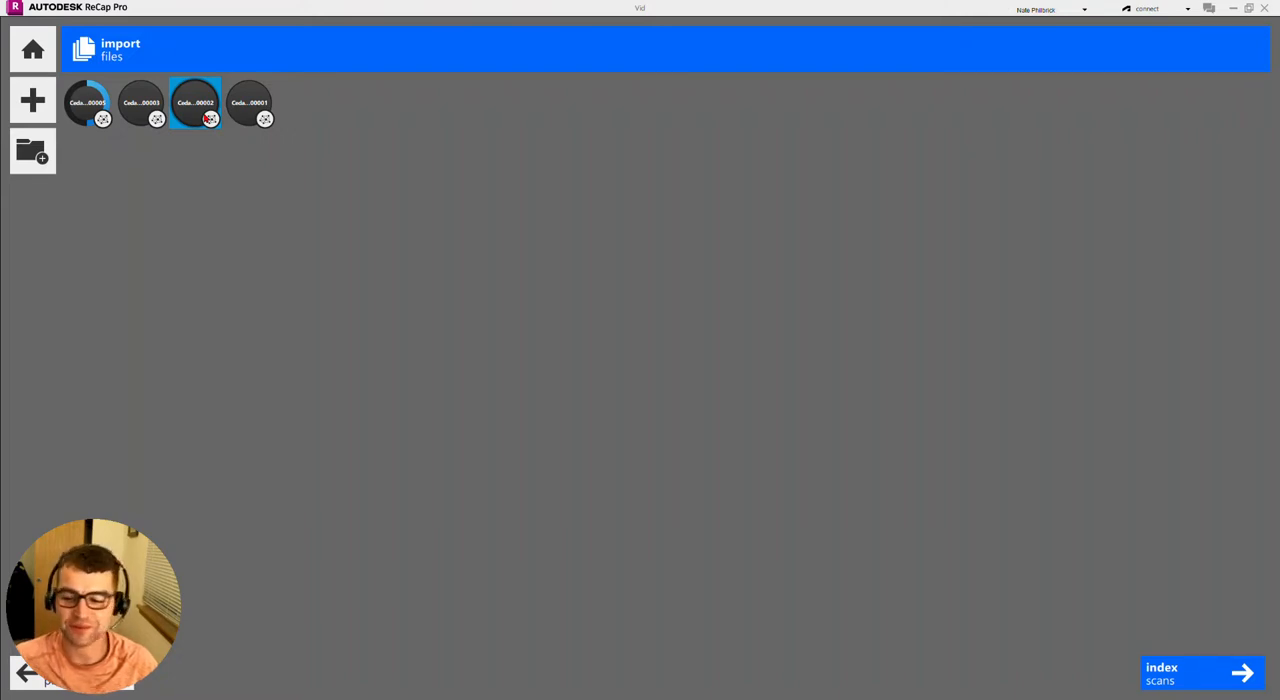
Step: Start indexing the four scans, checking Class4.e57 in Downloads meanwhile
left_click(1200, 673)
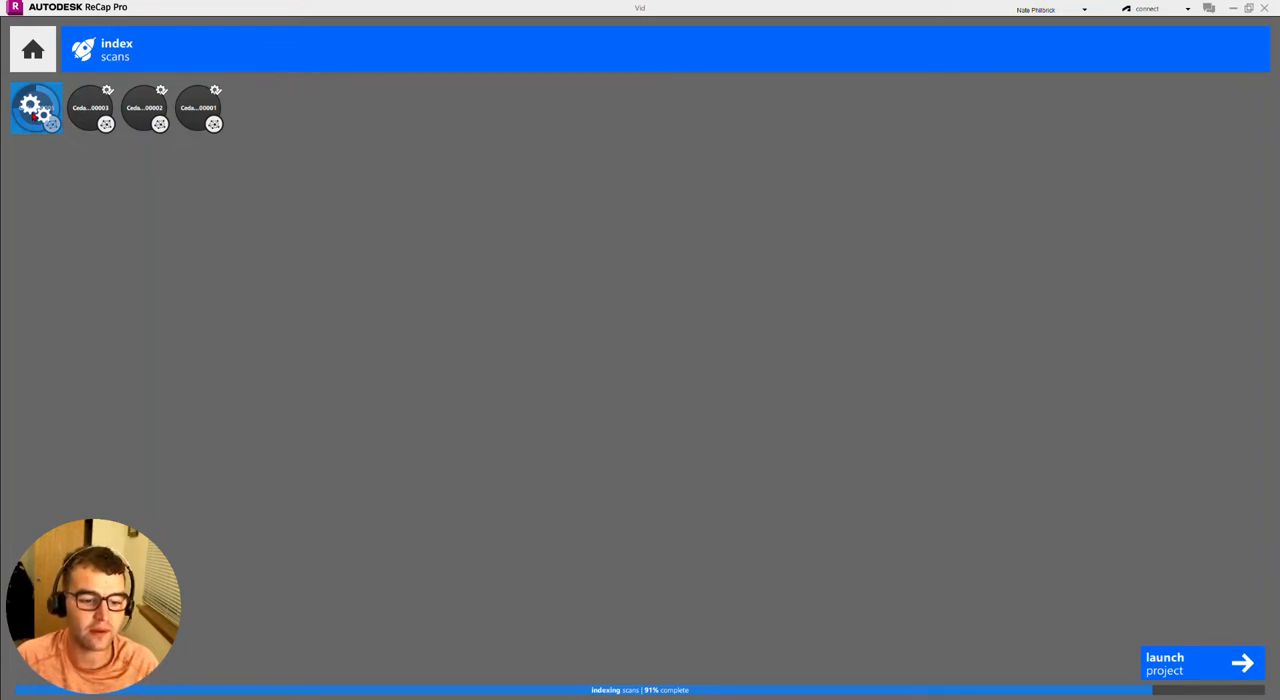
mouse_move(215, 592)
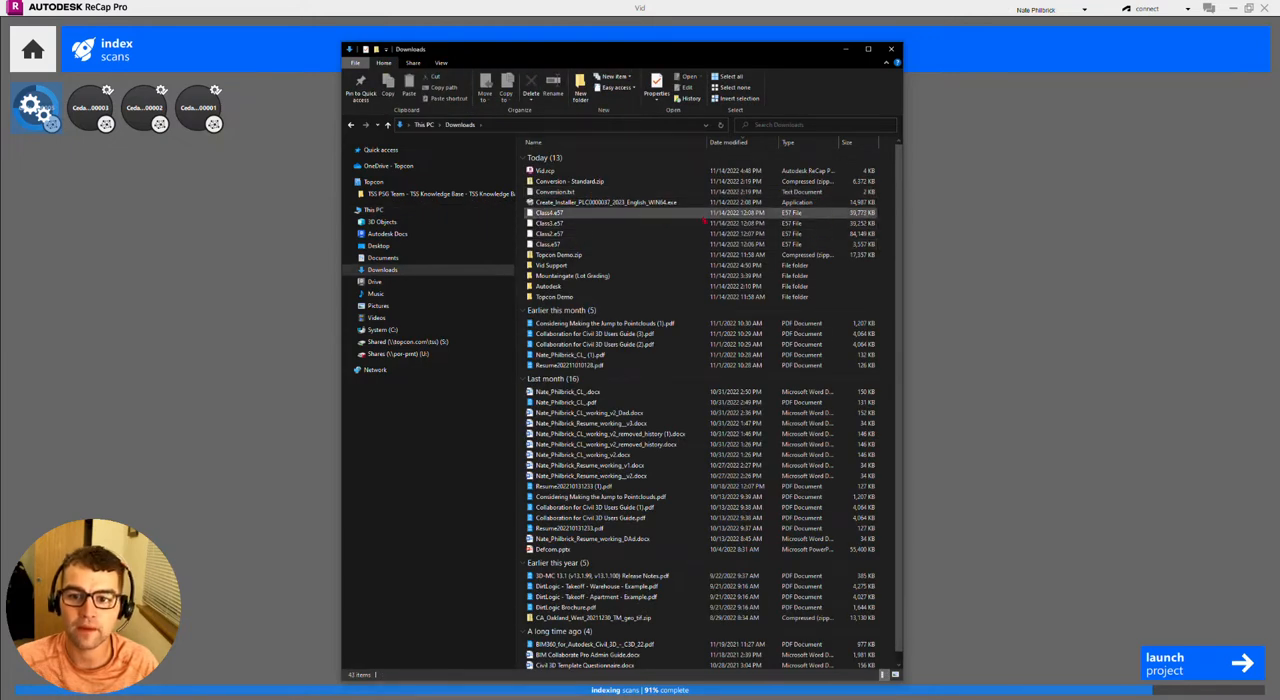
left_click(548, 233)
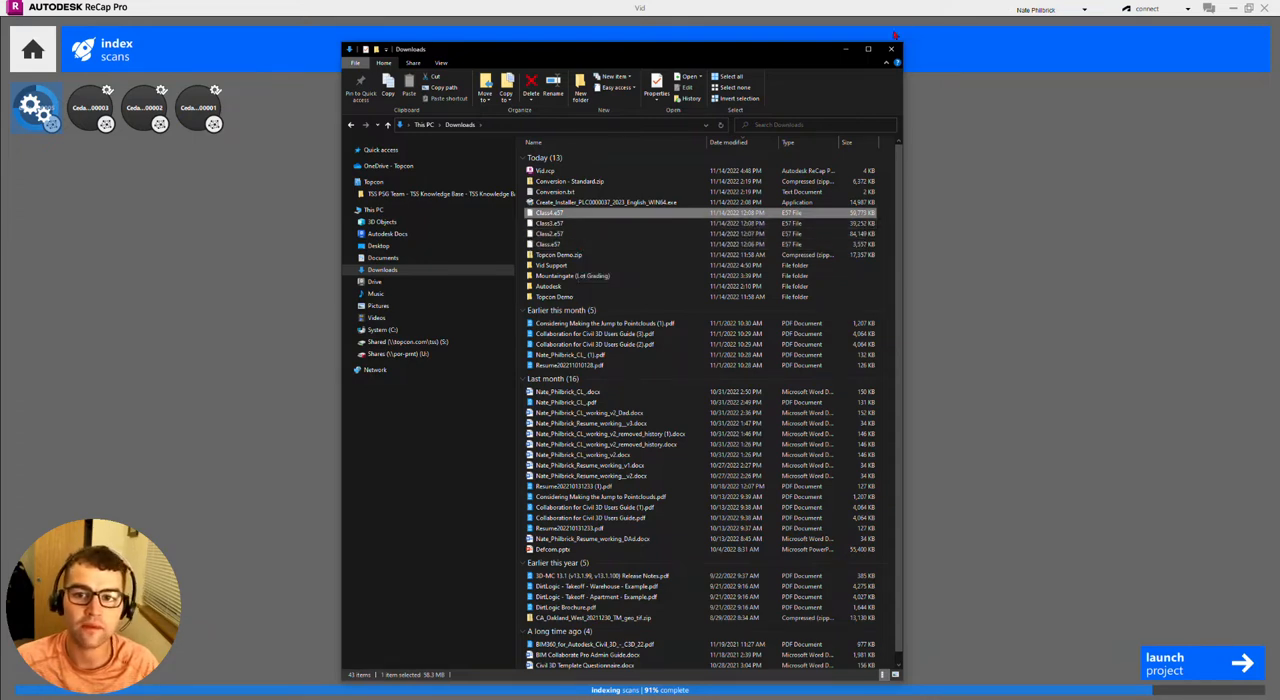
left_click(890, 48)
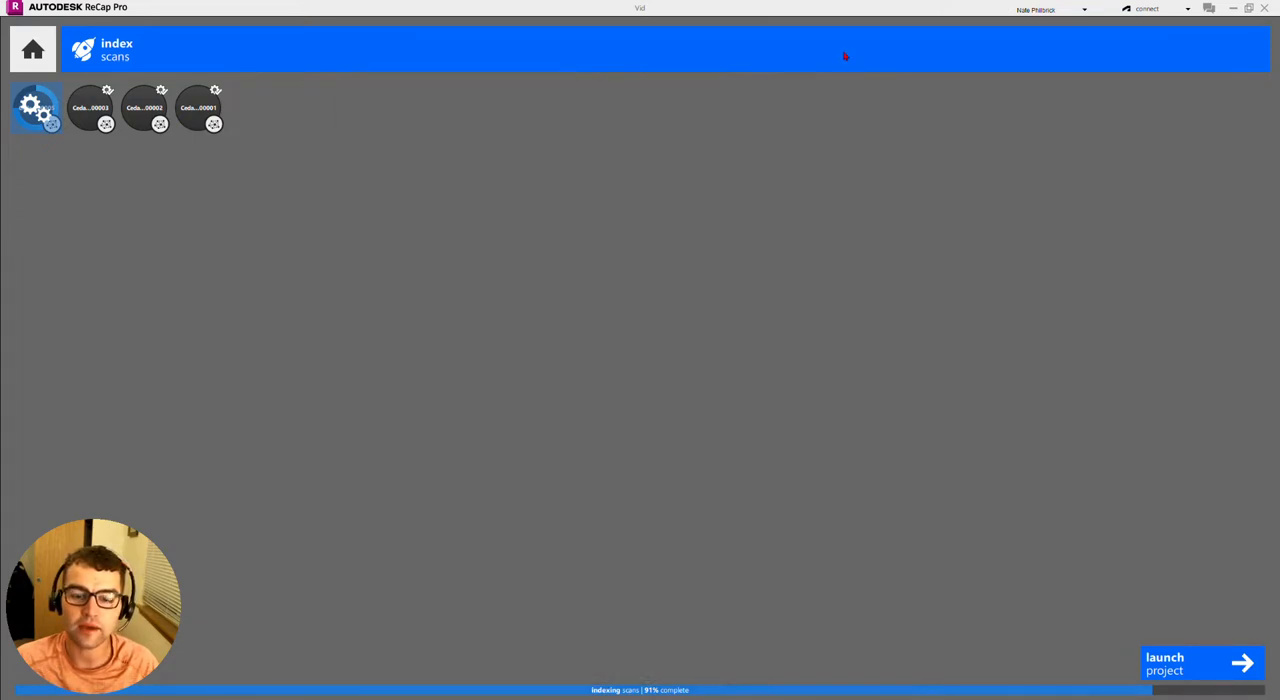
mouse_move(783, 149)
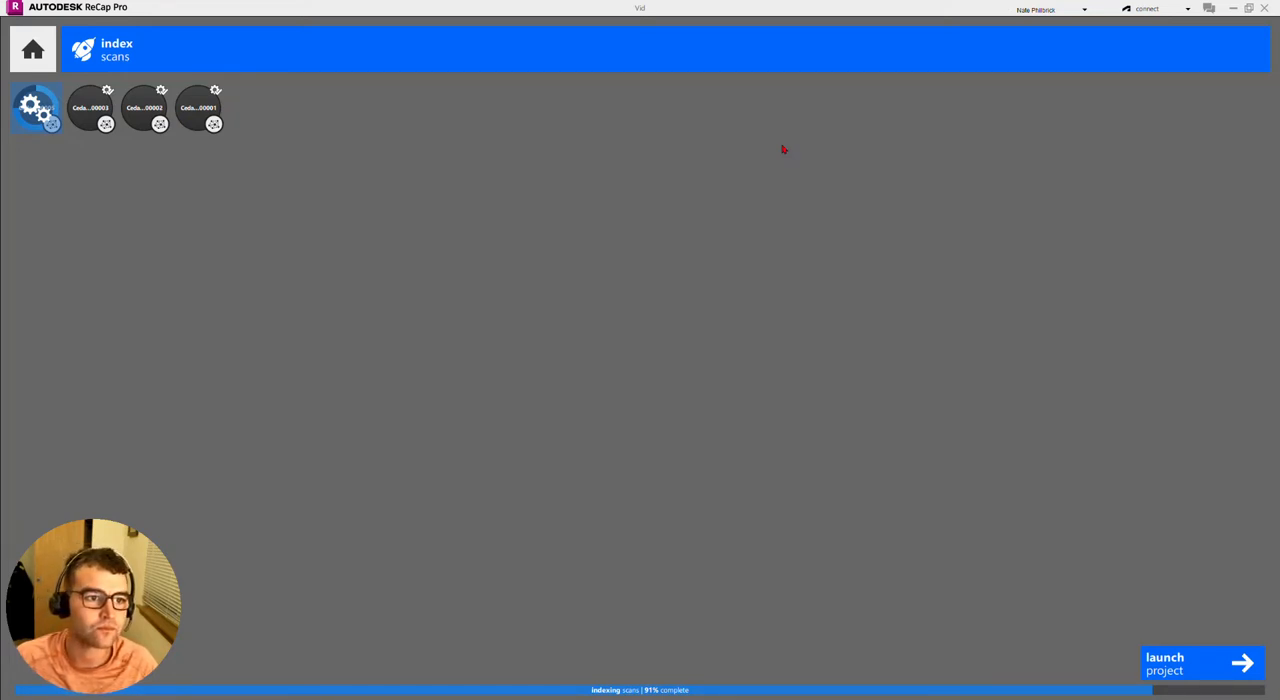
Step: Wait until scan indexing reaches 100% complete
left_click(91, 107)
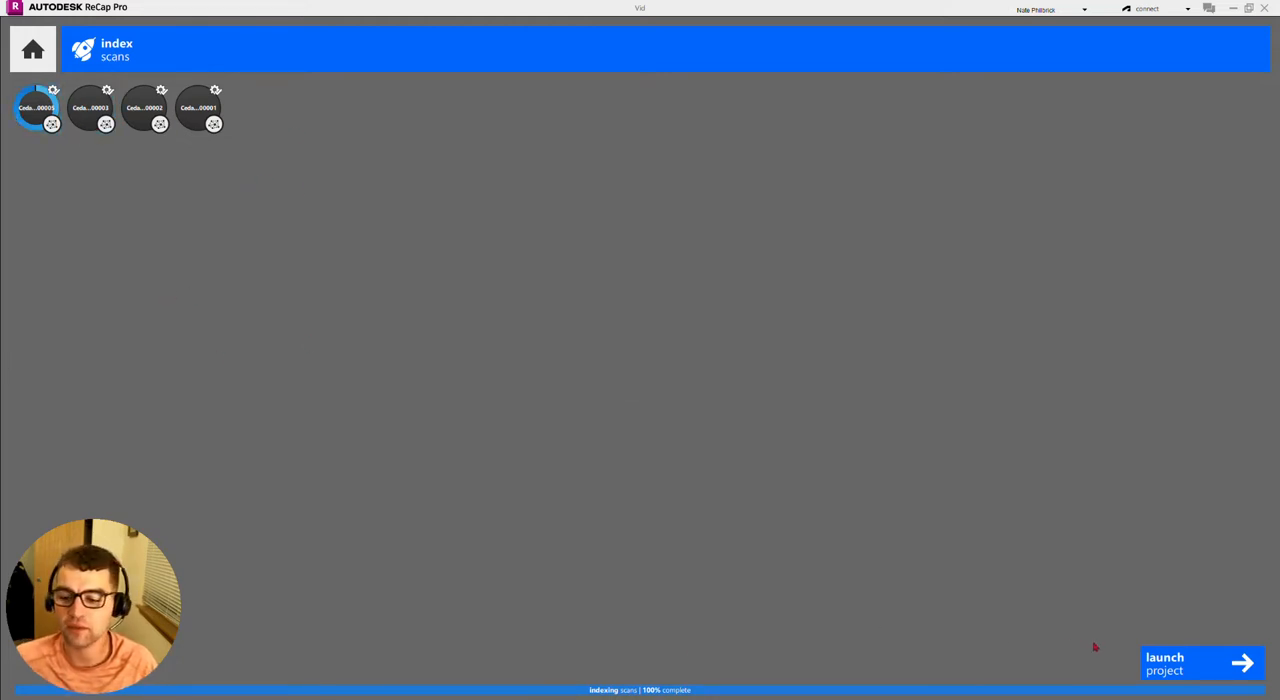
Step: Launch the indexed project to view the combined point cloud in 3D
left_click(1190, 663)
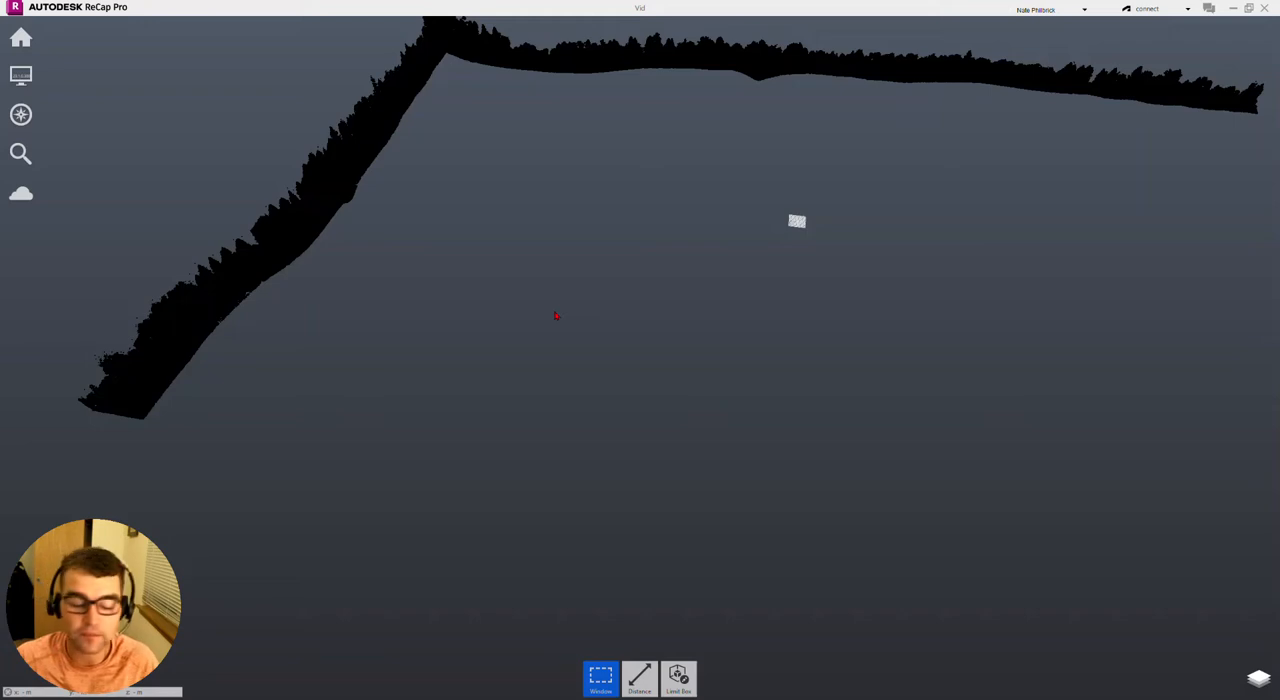
mouse_move(622, 310)
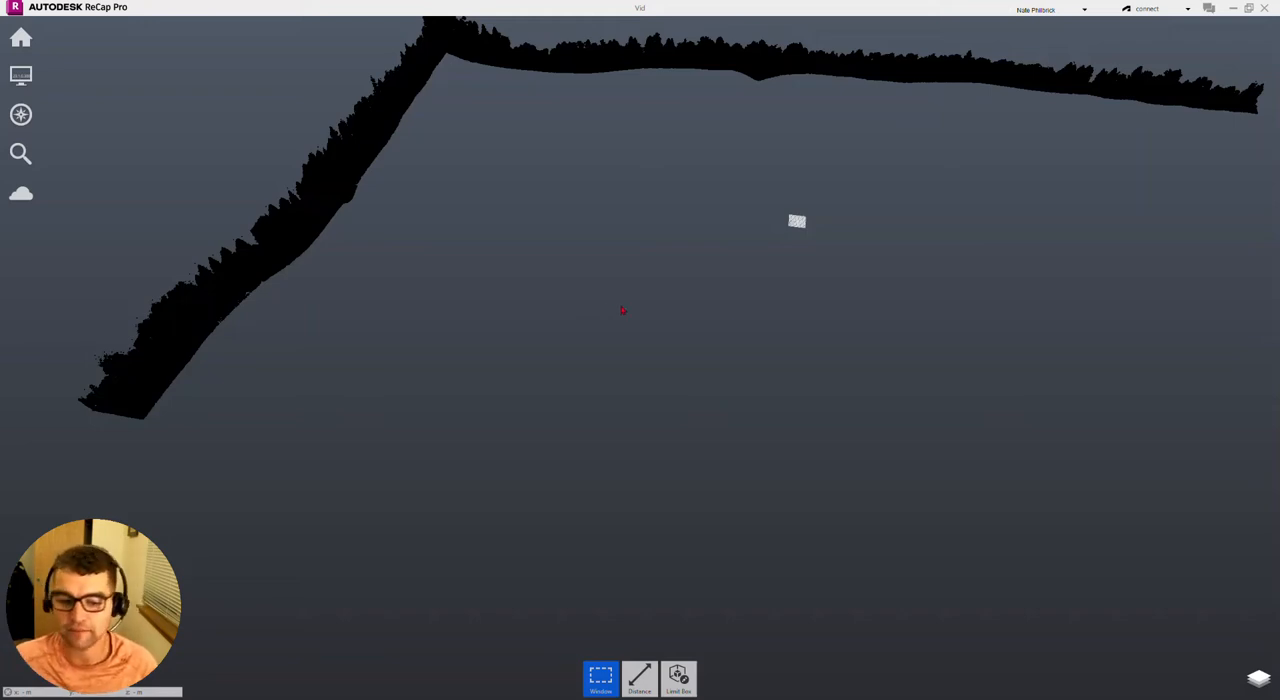